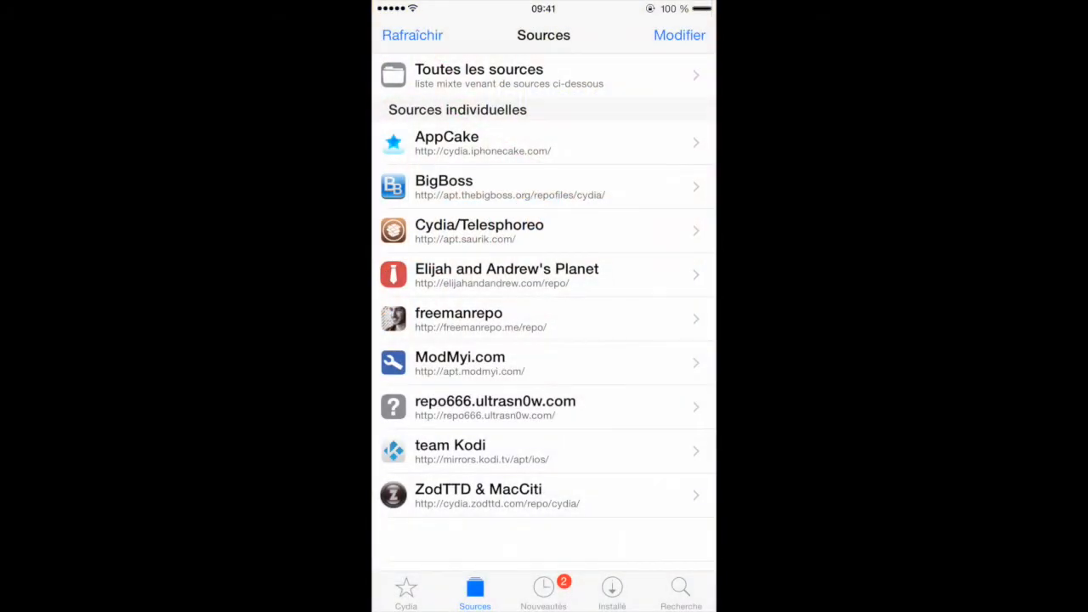
Step: Browse a Cydia source to the Prenesi 2 (2.0.0) package and start installing it
left_click(544, 76)
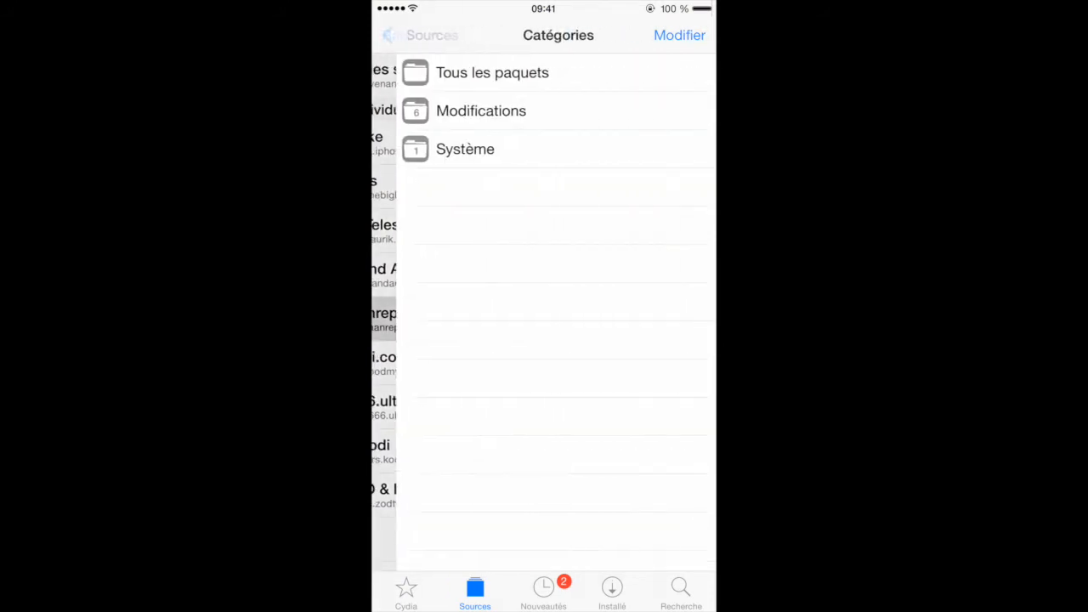
left_click(420, 35)
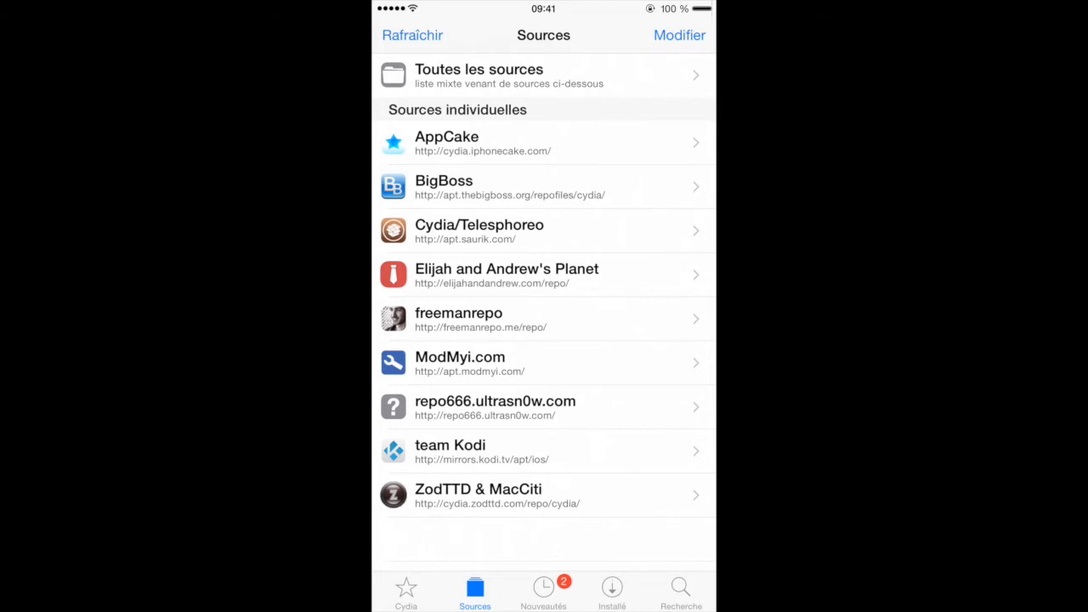
left_click(544, 75)
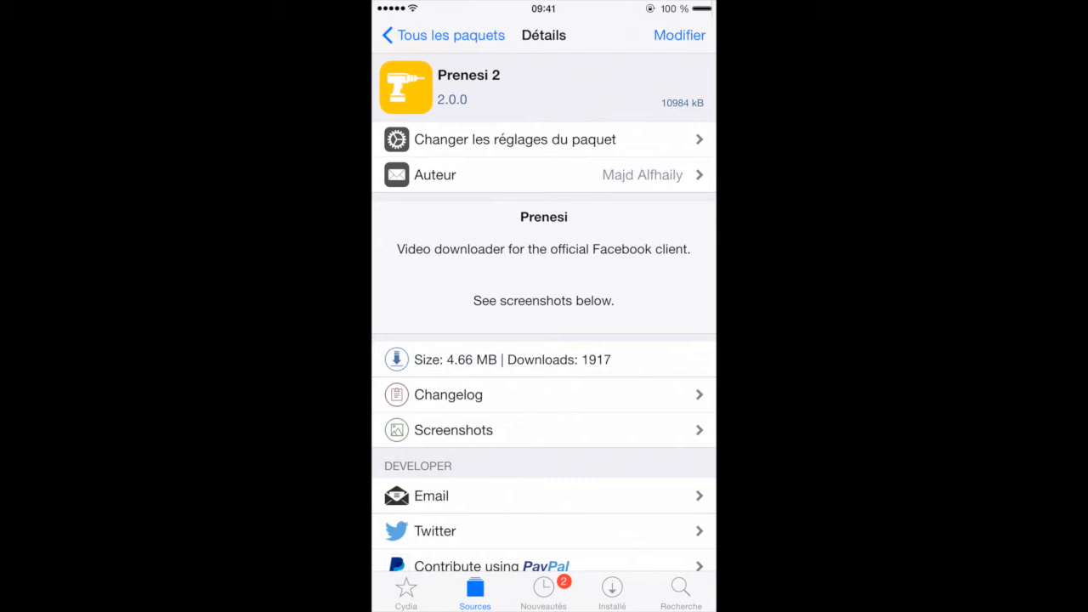
left_click(679, 34)
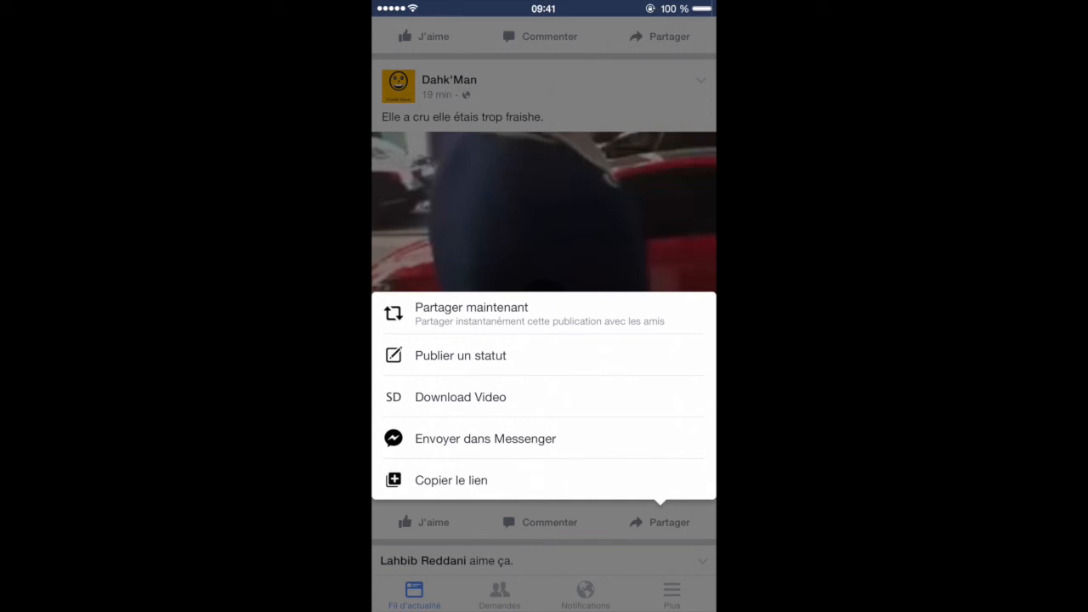
Step: Choose Download Video from the post's share sheet to download its video
left_click(460, 397)
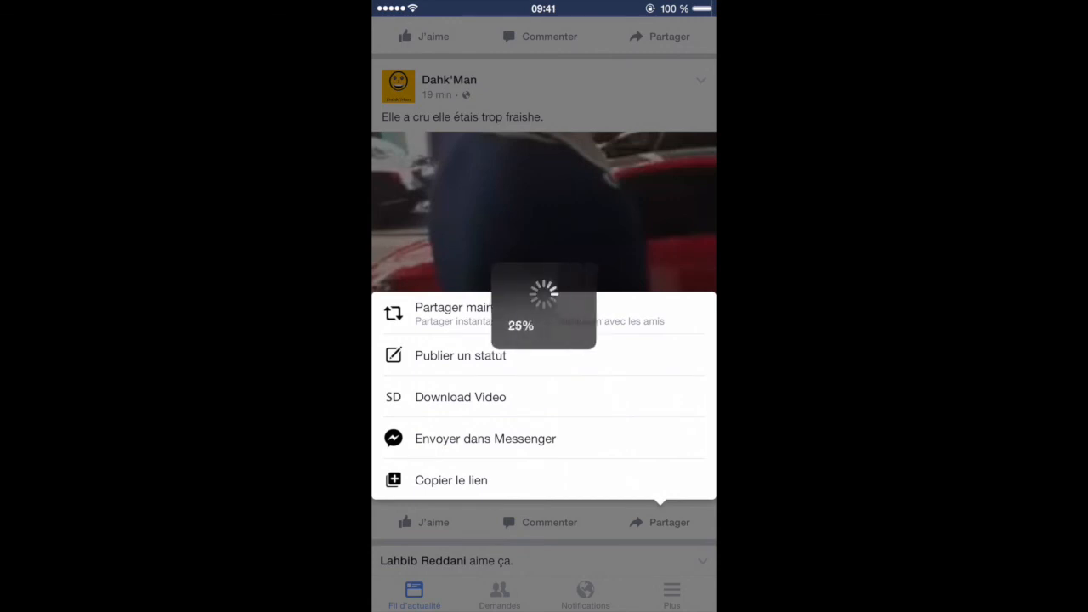